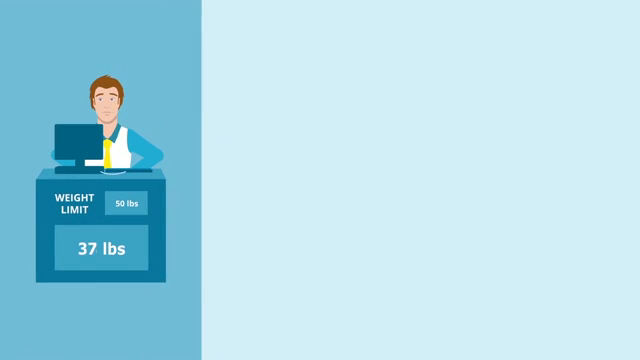
{"action": "left_click", "coordinate": [300, 50]}
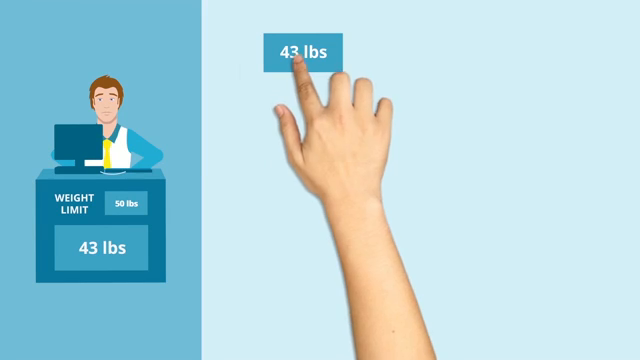